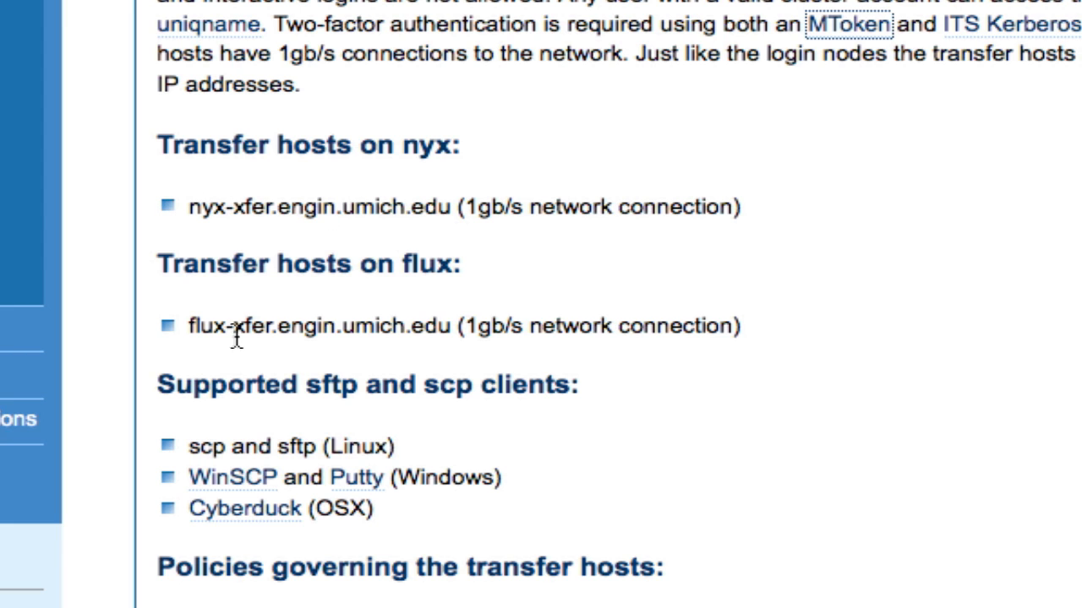
{"action": "mouse_move", "coordinate": [194, 338]}
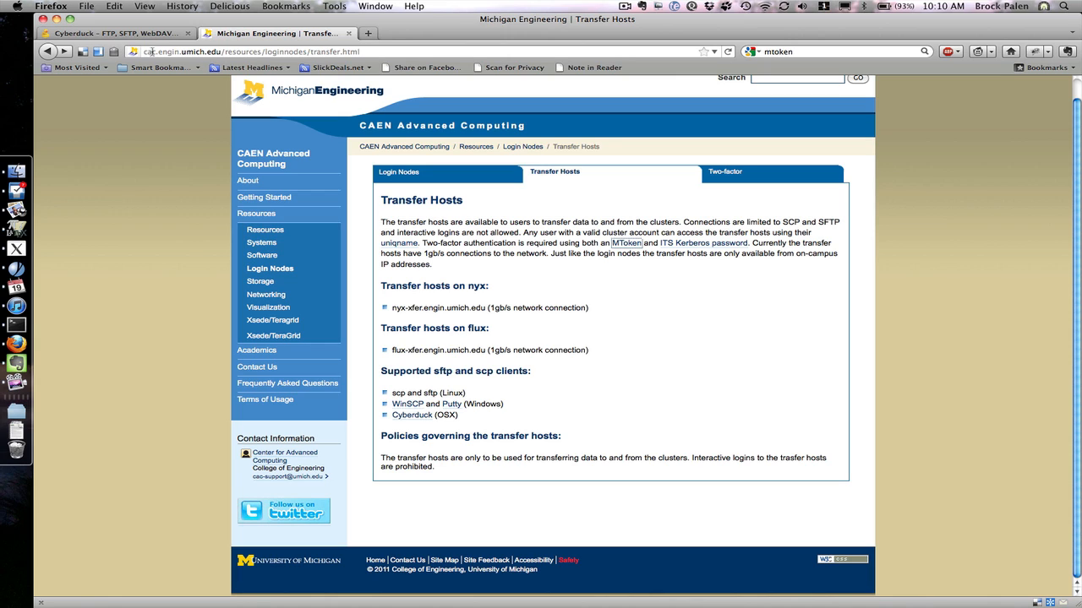
{"action": "mouse_move", "coordinate": [627, 244]}
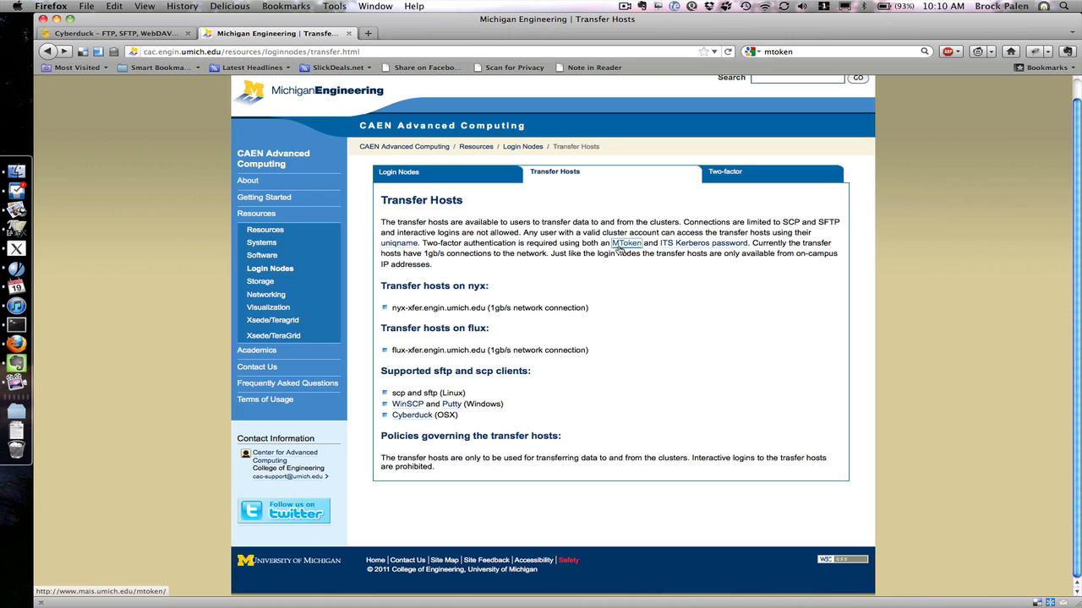
Follow the MToken link to the U-M two-factor authentication overview page
{"action": "left_click", "coordinate": [626, 242]}
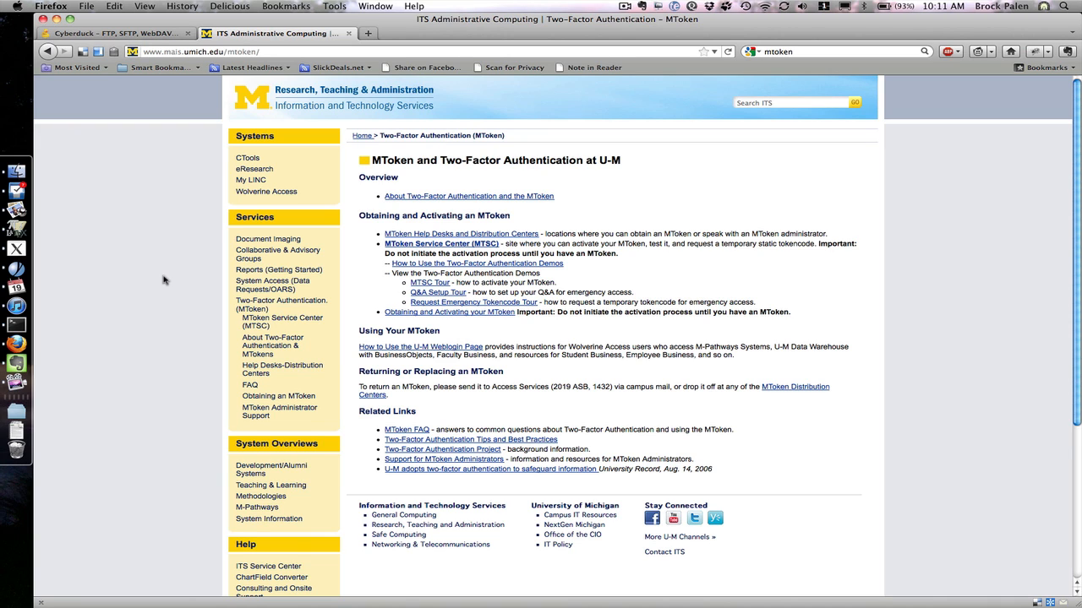
{"action": "mouse_move", "coordinate": [155, 304]}
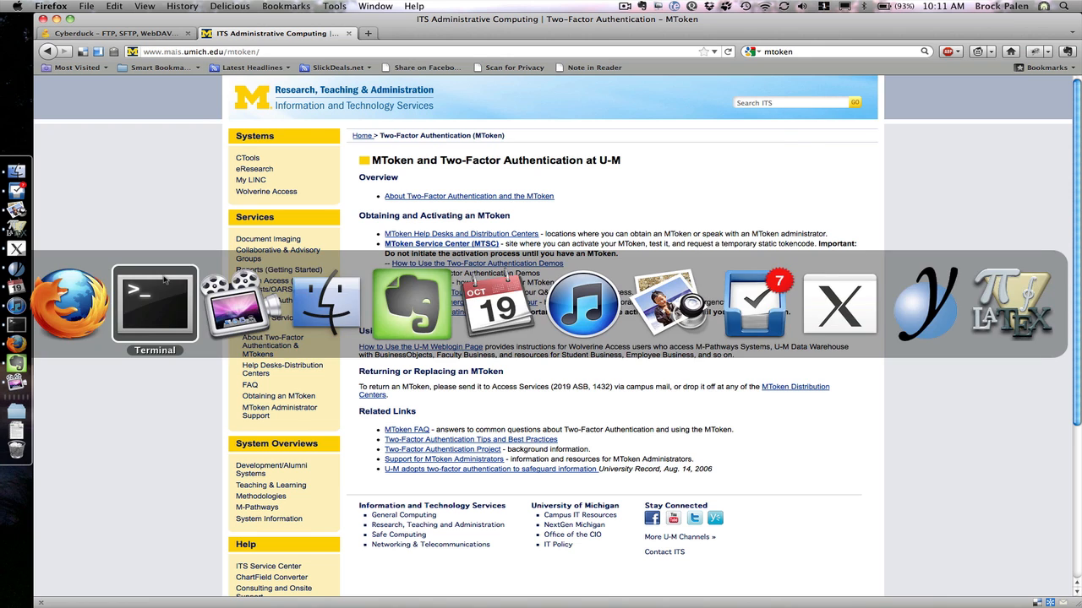
In the terminal, list the ddn- rpm file in Downloads
{"action": "left_click", "coordinate": [155, 304]}
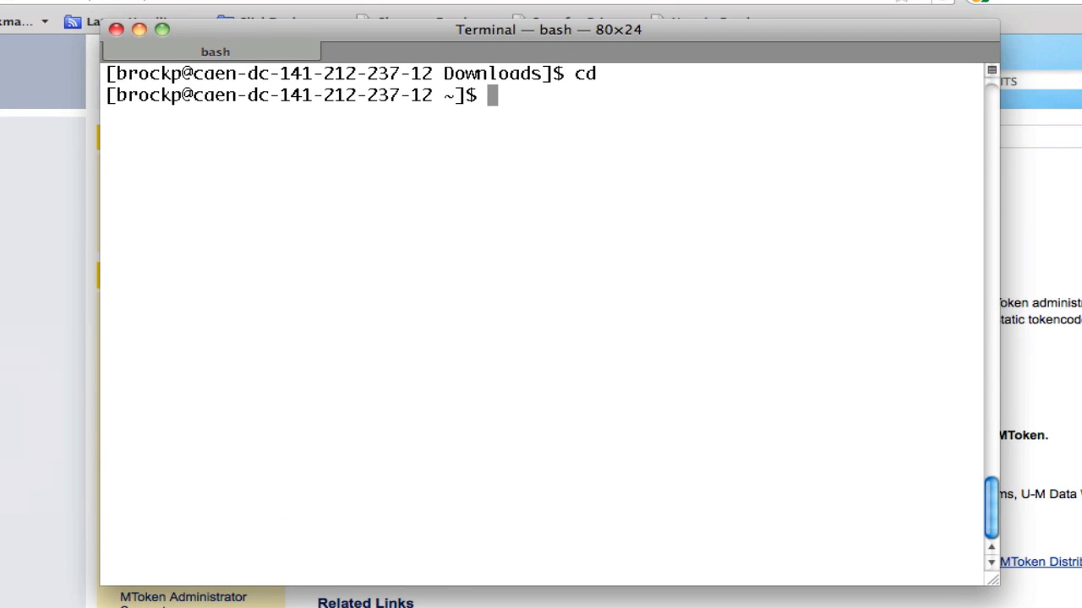
{"action": "type", "text": "ls"}
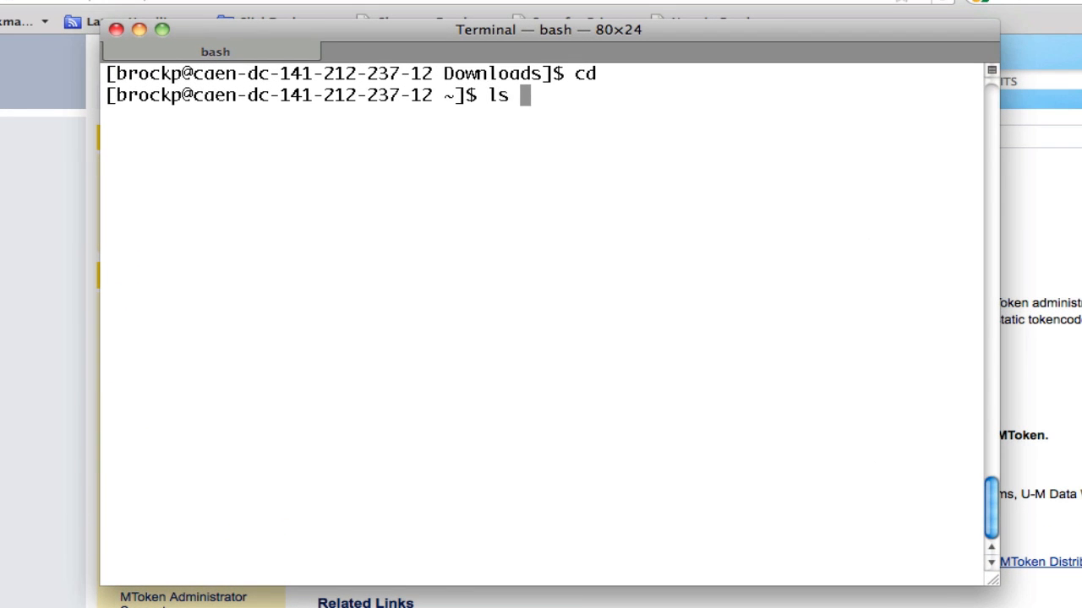
{"action": "type", "text": "Downloads/"}
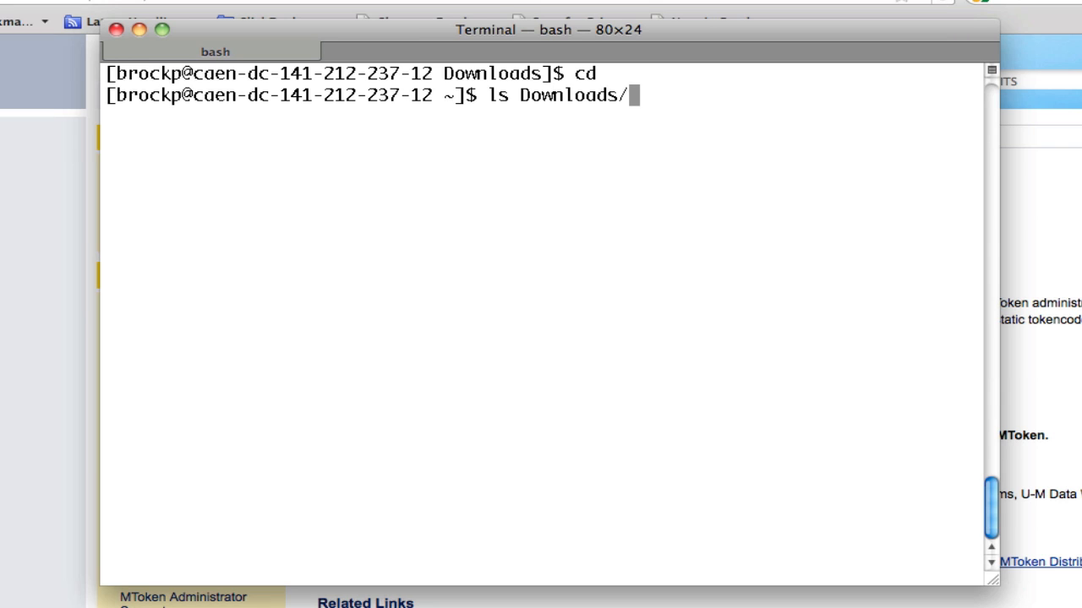
{"action": "type", "text": "ddn-udev-1.9.2-2011.06.20.164933.noarch.rpm"}
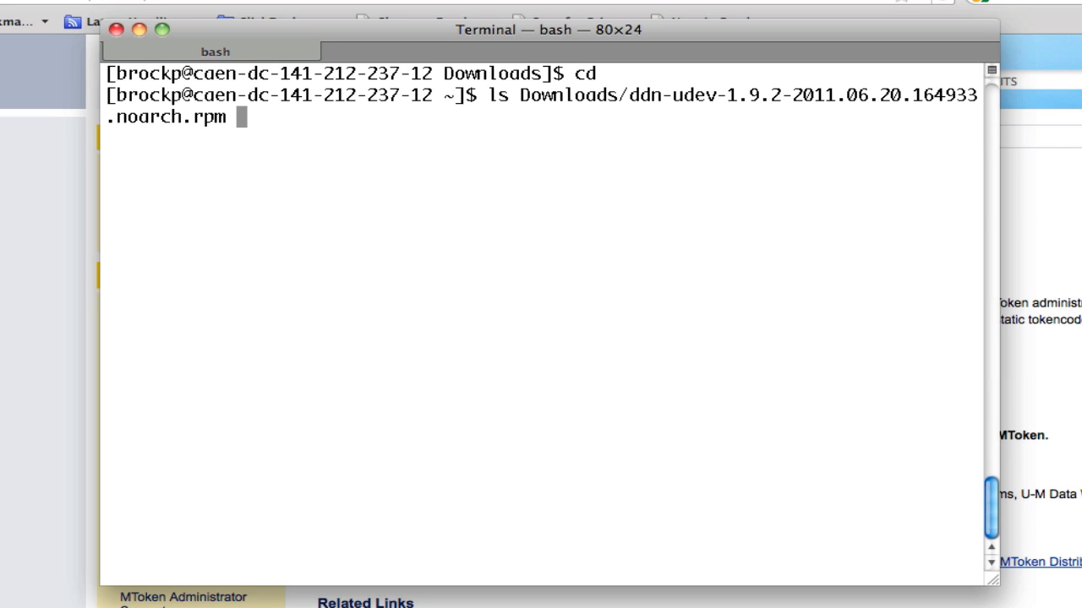
Upload ddn-udev-1.9.2-2011.06.20.164933.noarch.rpm via scp to flux-xfer's /nobackup/brockp/tmp/, answering yes
{"action": "type", "text": "s"}
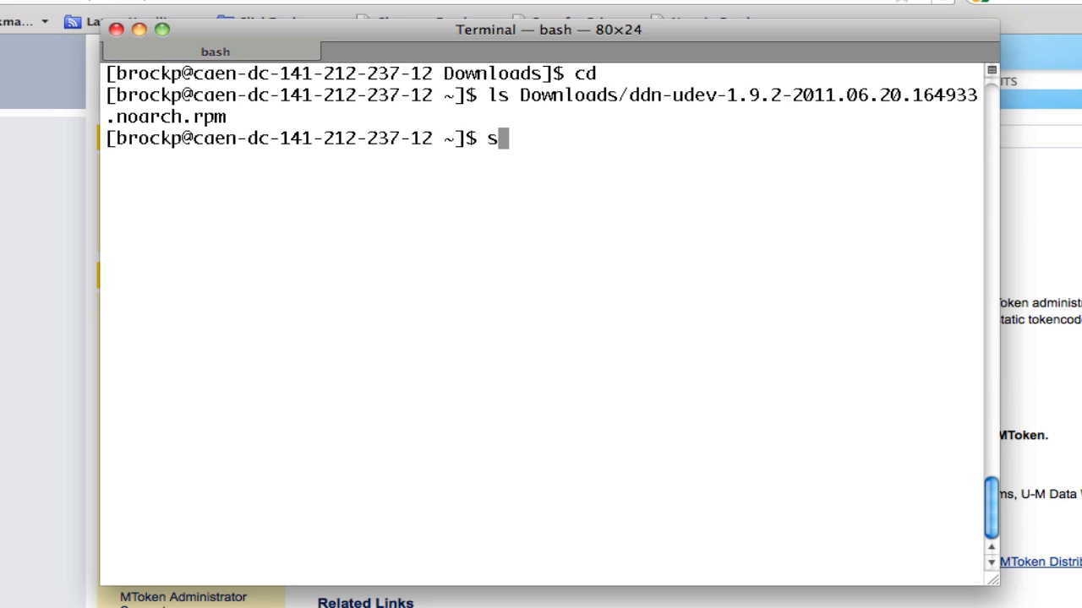
{"action": "type", "text": "cp Downloads/"}
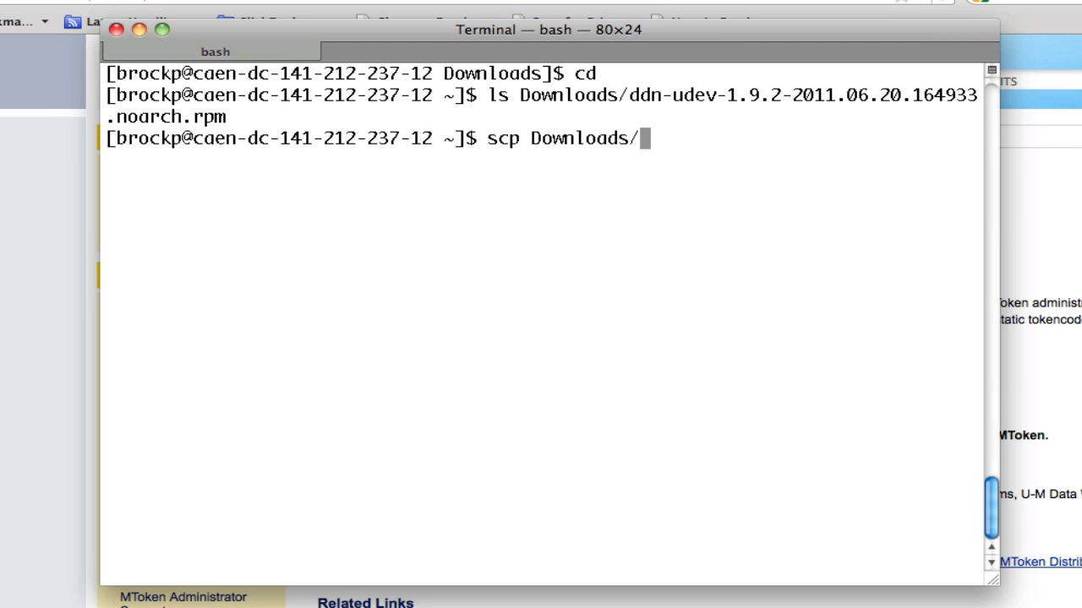
{"action": "type", "text": "ddn-"}
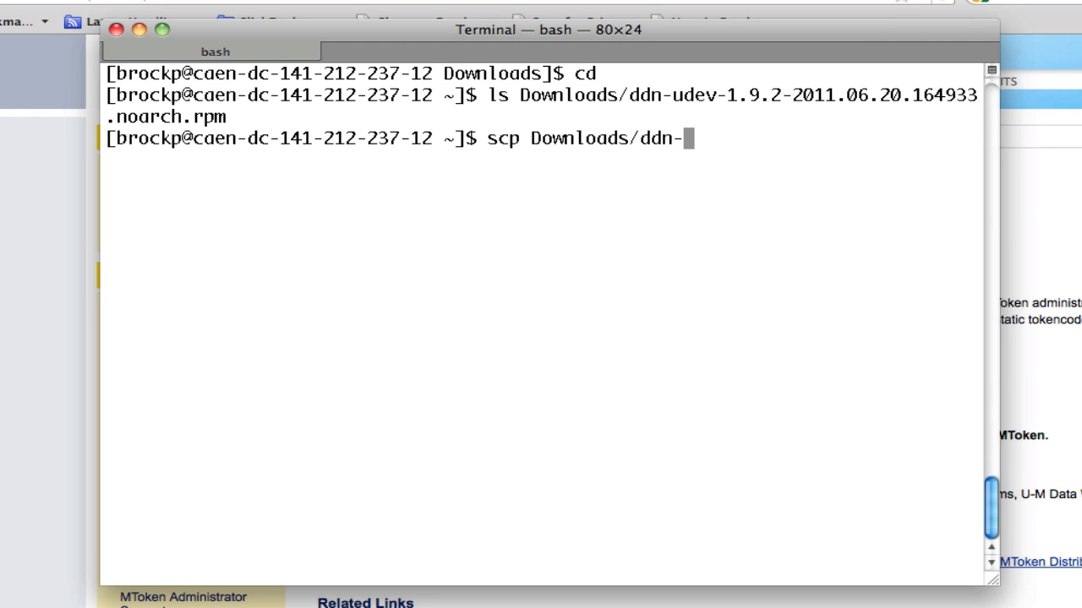
{"action": "type", "text": "udev-1.9.2-2011.06.20.164933.noarch.rpm"}
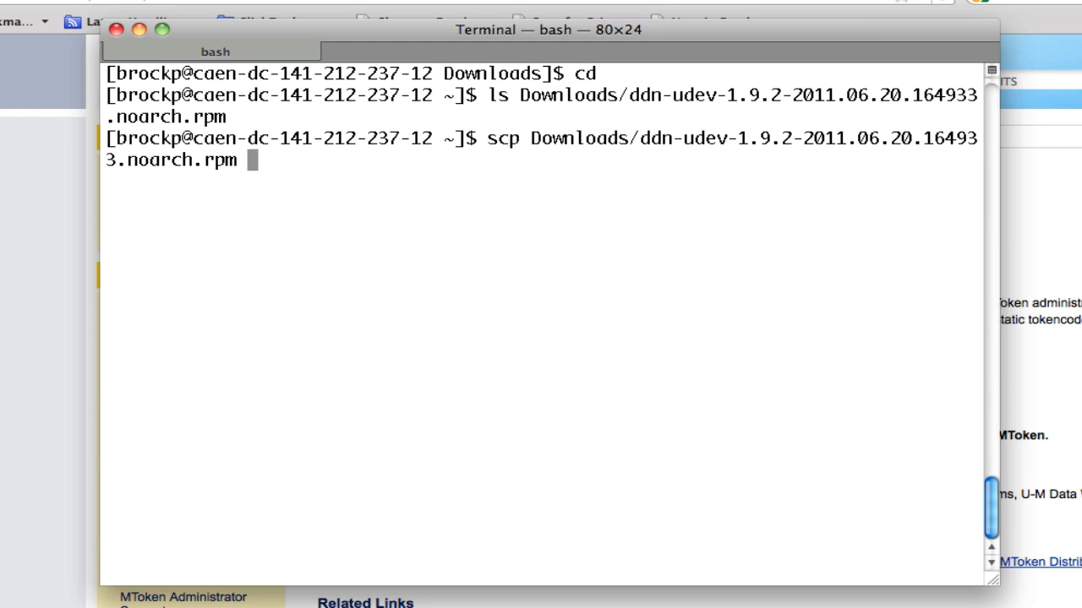
{"action": "type", "text": "flux"}
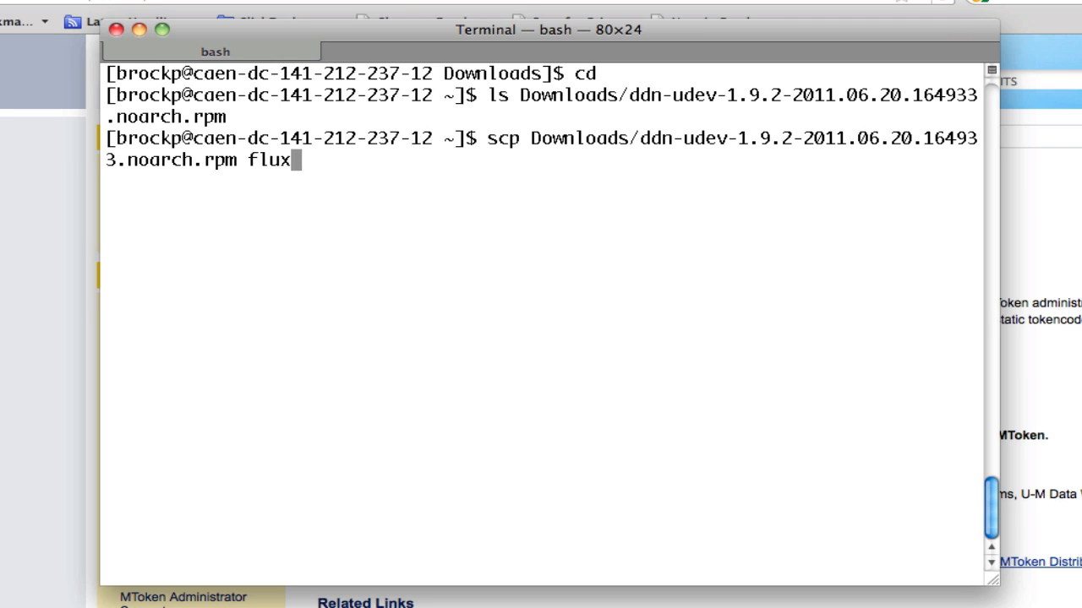
{"action": "type", "text": "-xf"}
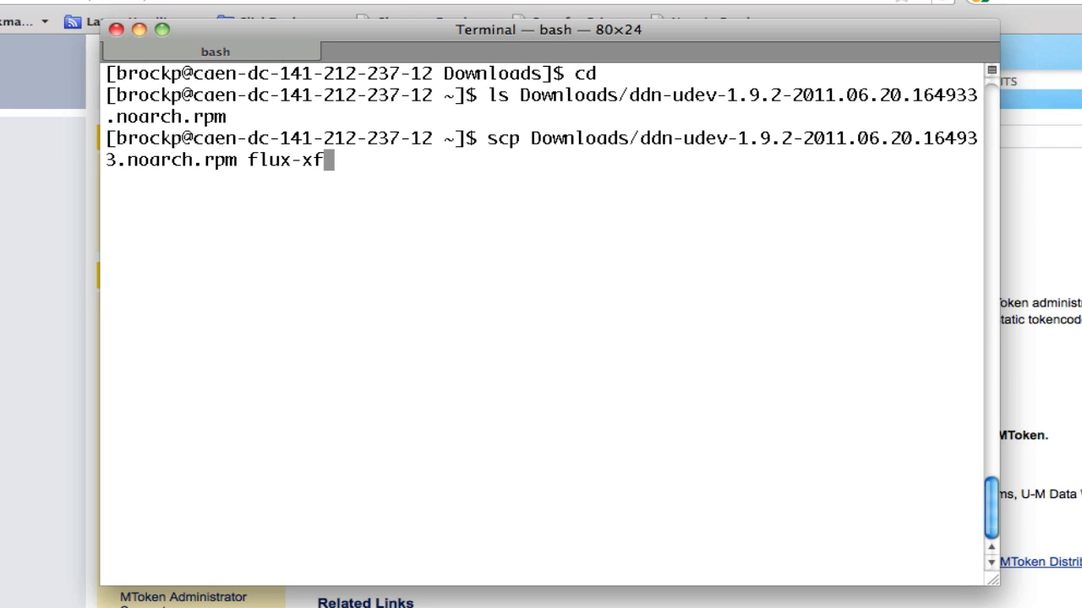
{"action": "type", "text": "er.engin.umich.edu:"}
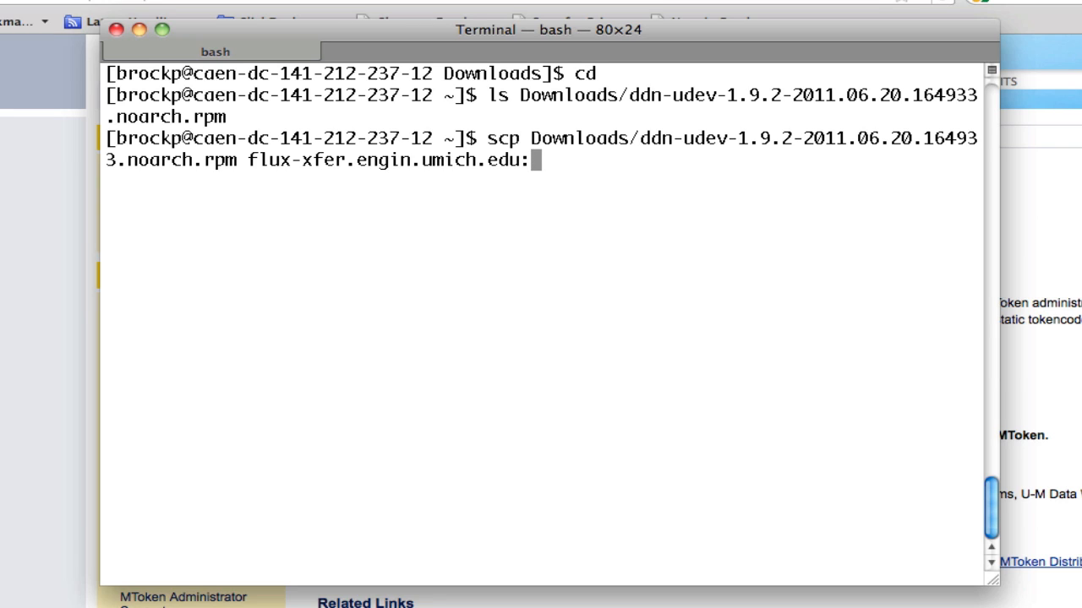
{"action": "type", "text": "/nobackup/b"}
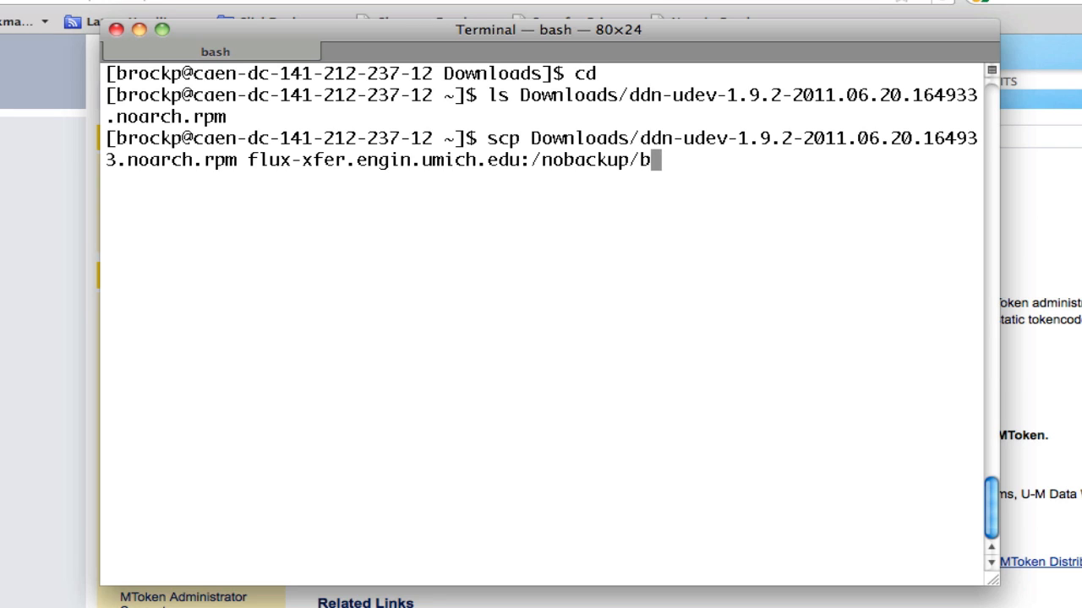
{"action": "type", "text": "rockp/t"}
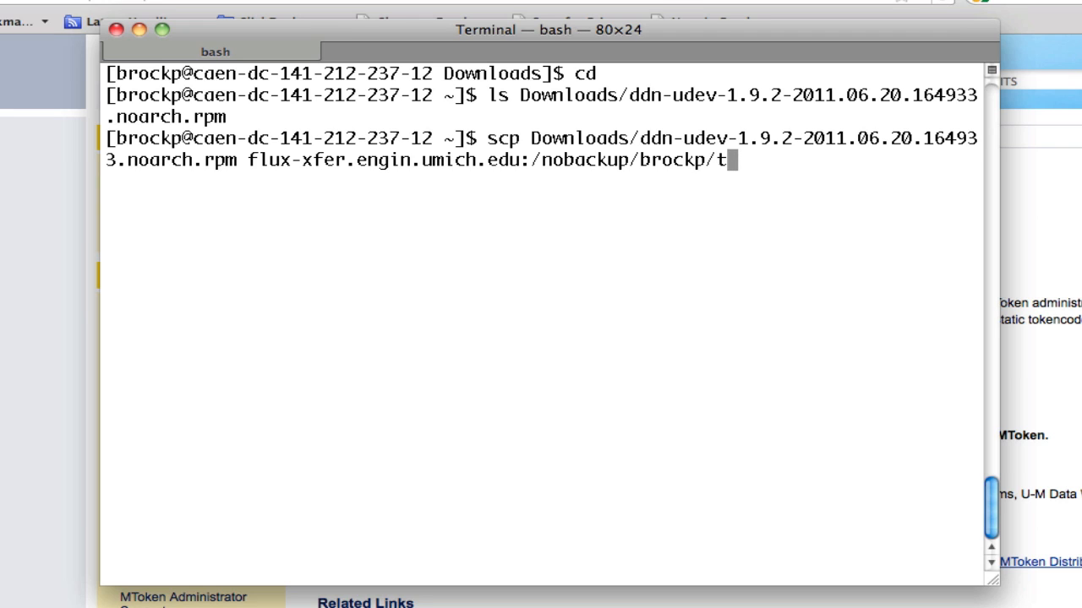
{"action": "type", "text": "mp/"}
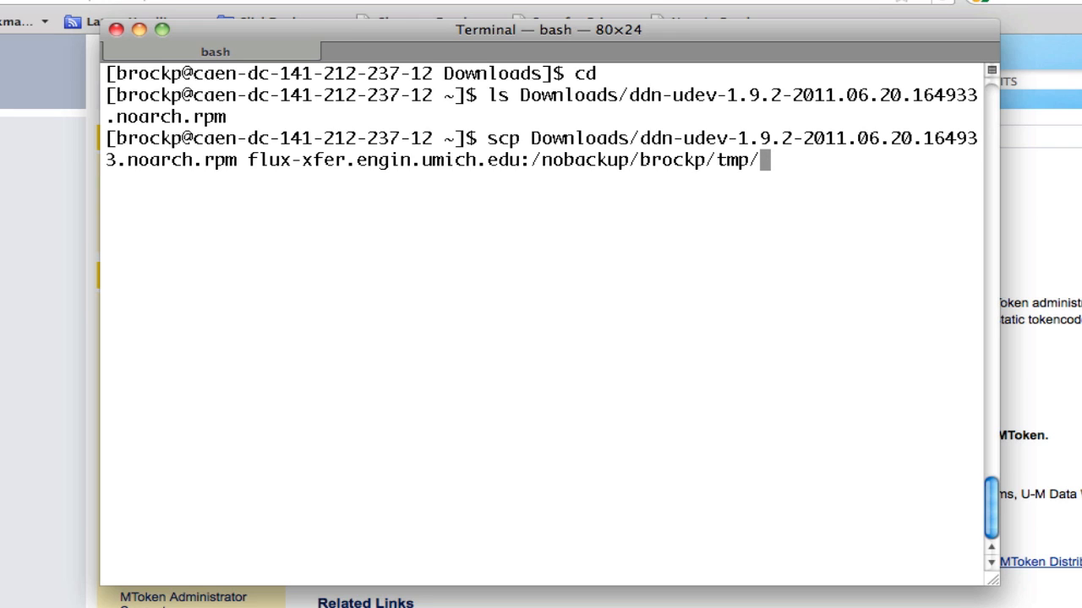
{"action": "mouse_move", "coordinate": [42, 390]}
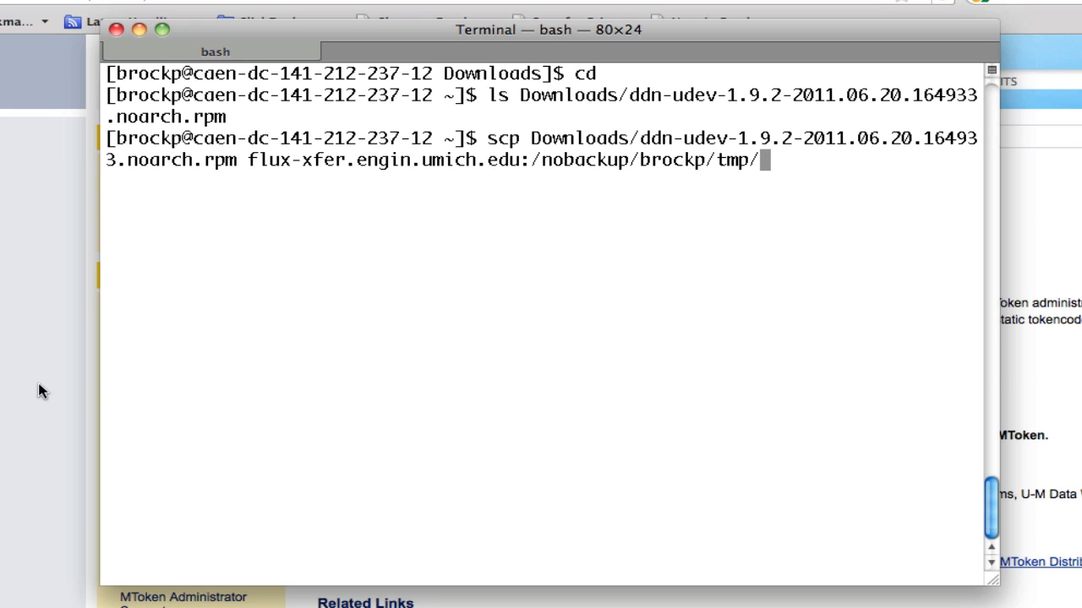
{"action": "type", "text": "yes/no)? yes"}
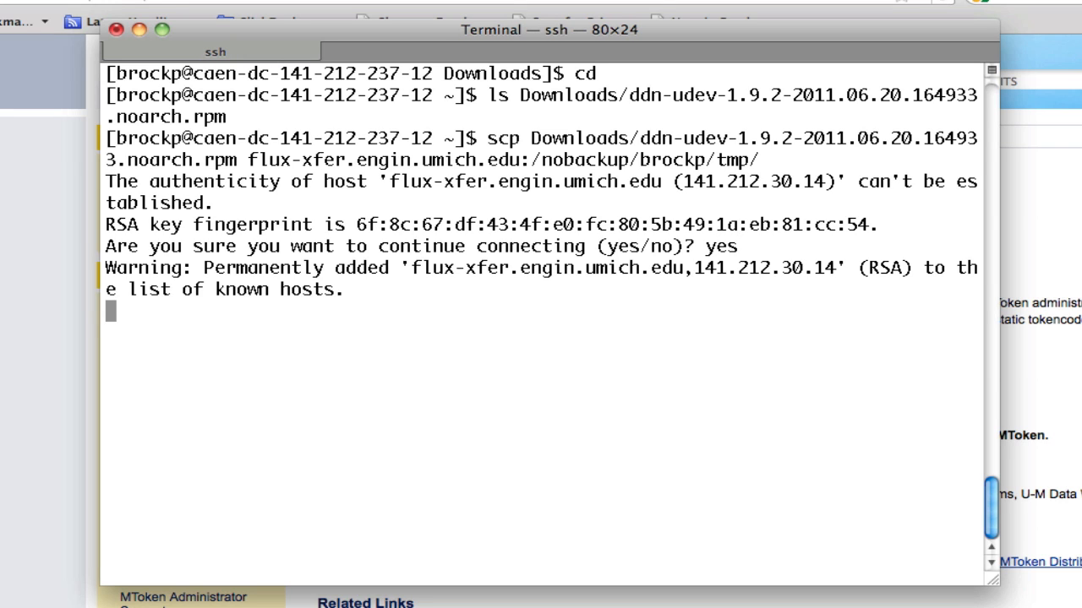
Accept the flux-xfer host, then submit the password and MToken passcode for the upload
{"action": "key", "text": "Return"}
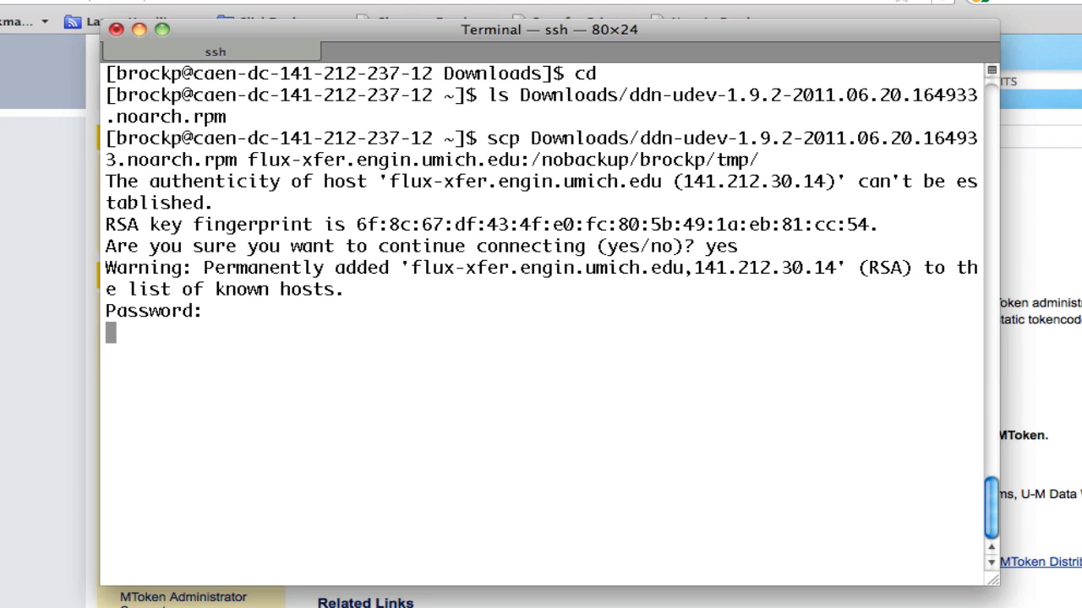
{"action": "key", "text": "Return"}
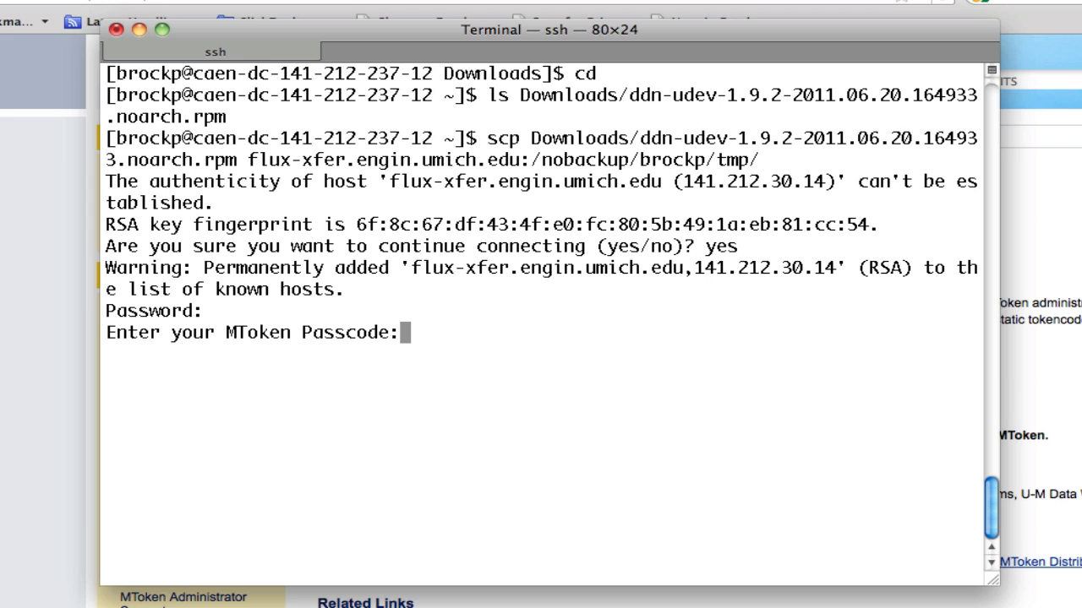
{"action": "key", "text": "Return"}
{"action": "type", "text": "scp"}
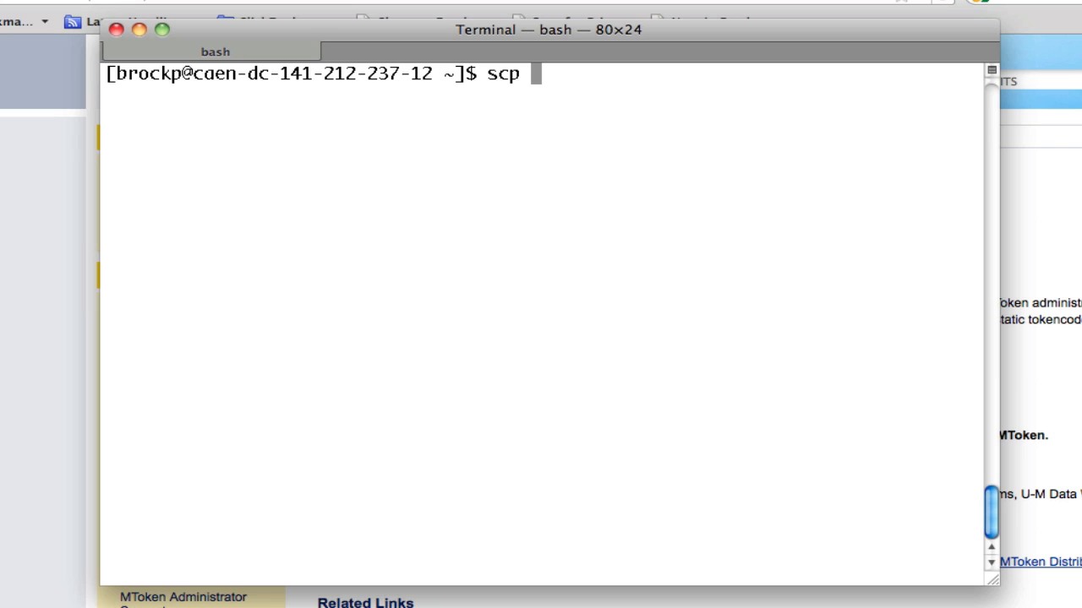
Run scp to copy flux-xfer.engin.umich.edu:/nobackup/brockp/tmp/ddn* into local /tmp/
{"action": "type", "text": "fl"}
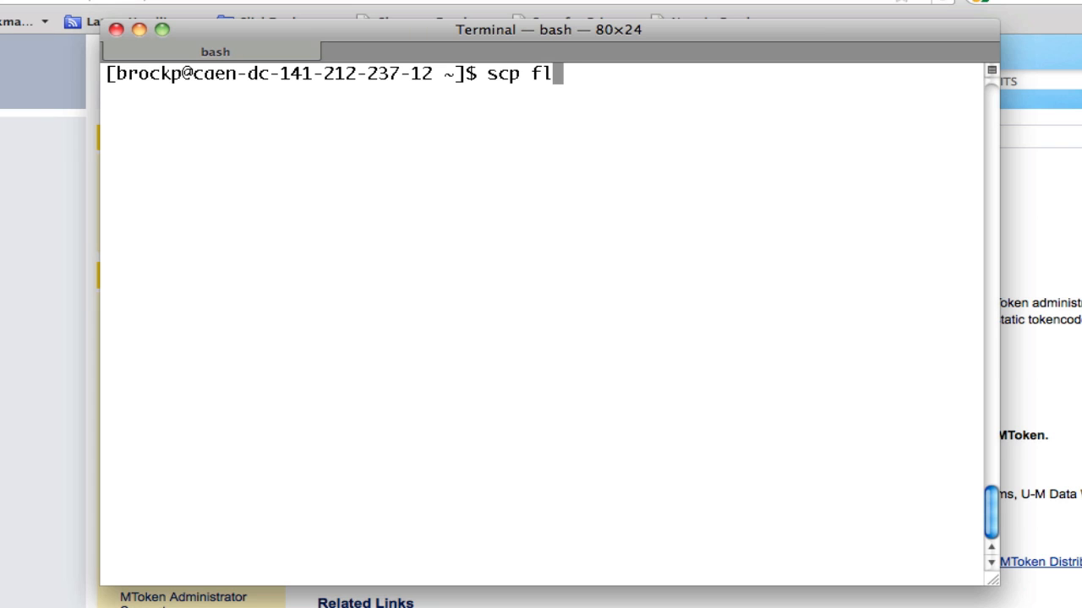
{"action": "type", "text": "ux-xfer"}
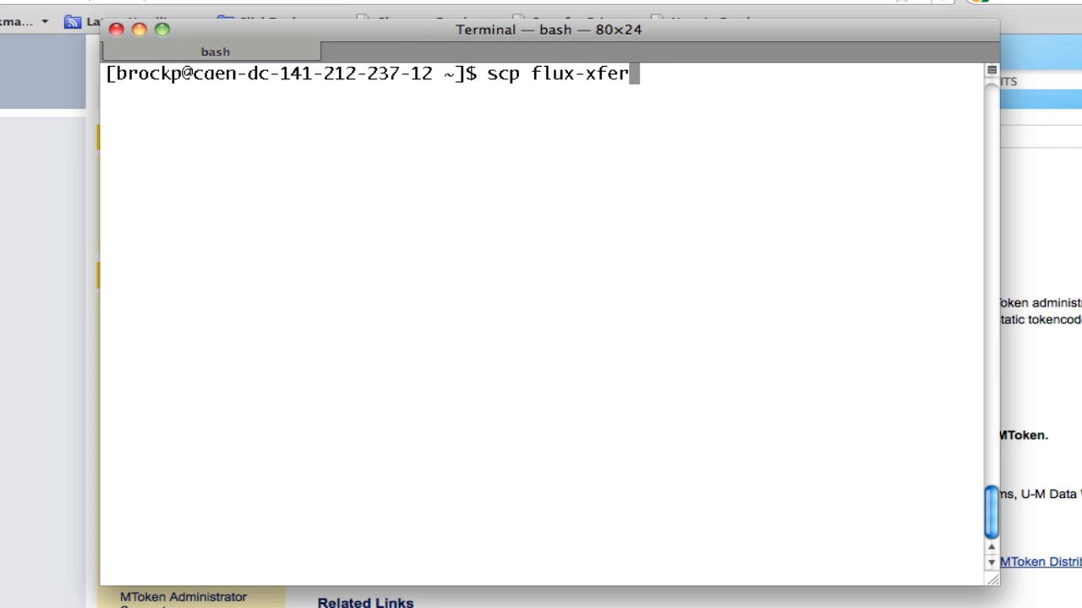
{"action": "type", "text": ".engin.umich.ed"}
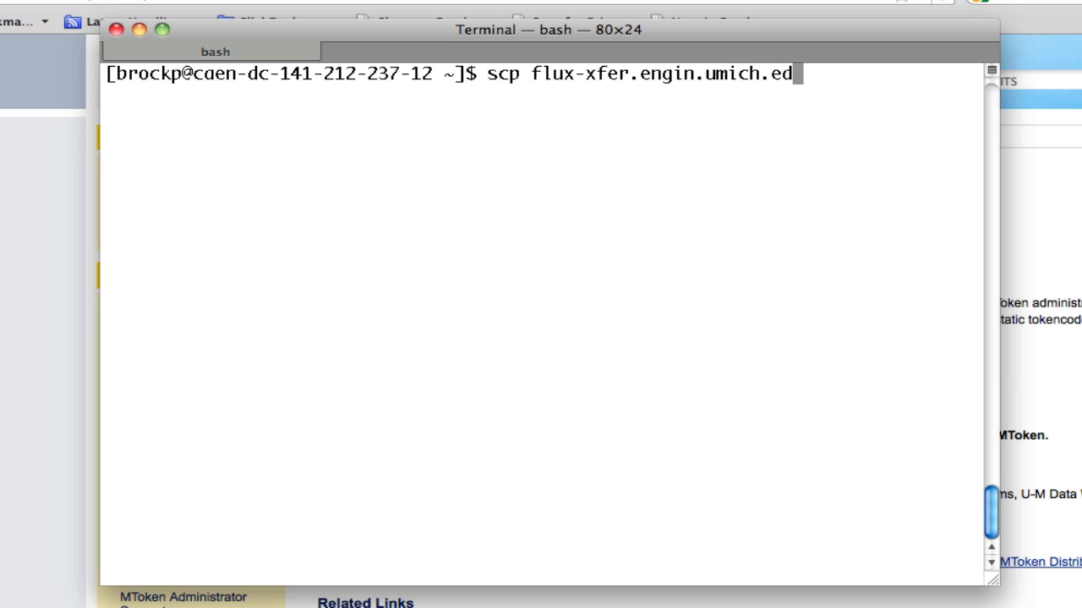
{"action": "type", "text": "u:/nobackup/brockp/tmp/"}
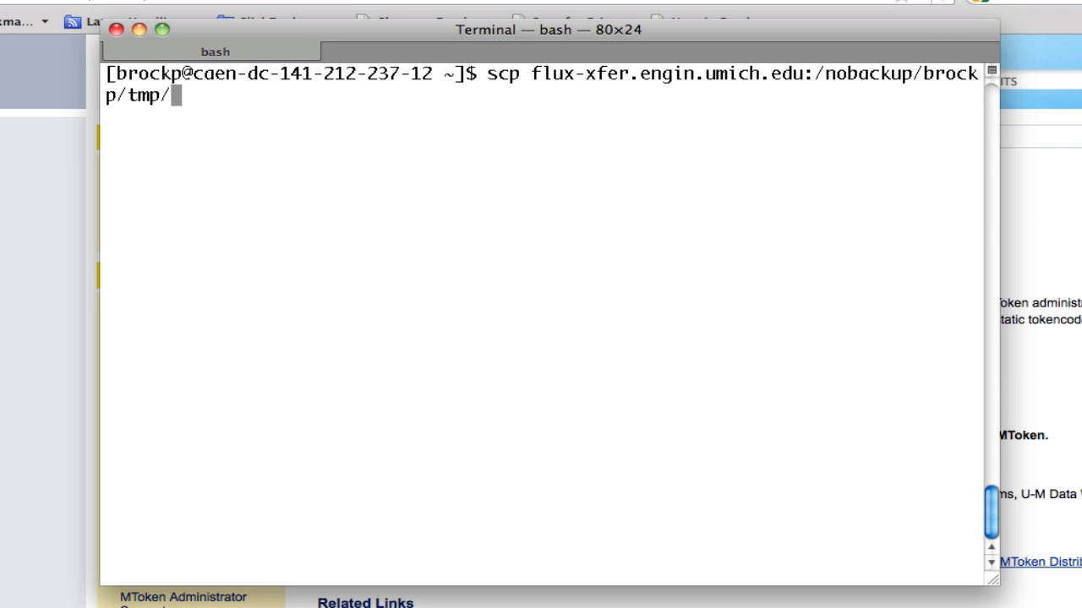
{"action": "type", "text": "ddn"}
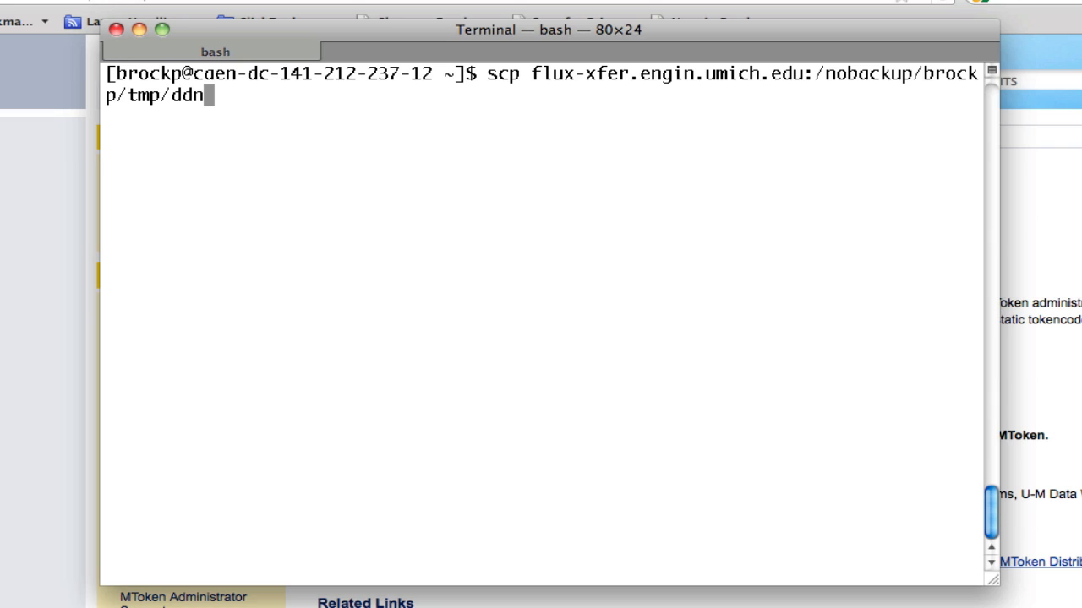
{"action": "type", "text": "*"}
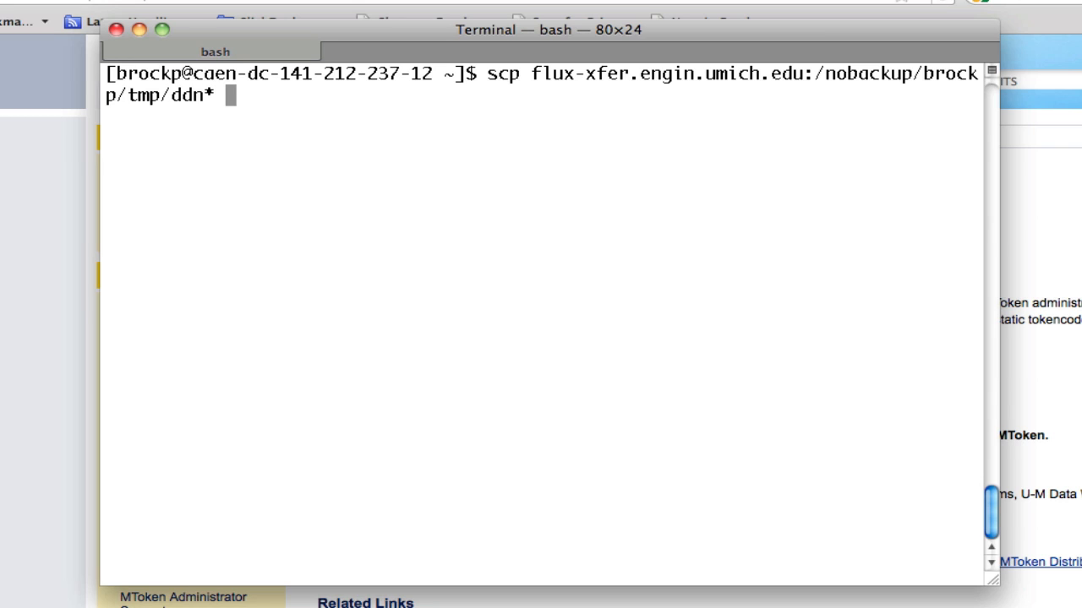
{"action": "type", "text": "/tmp/"}
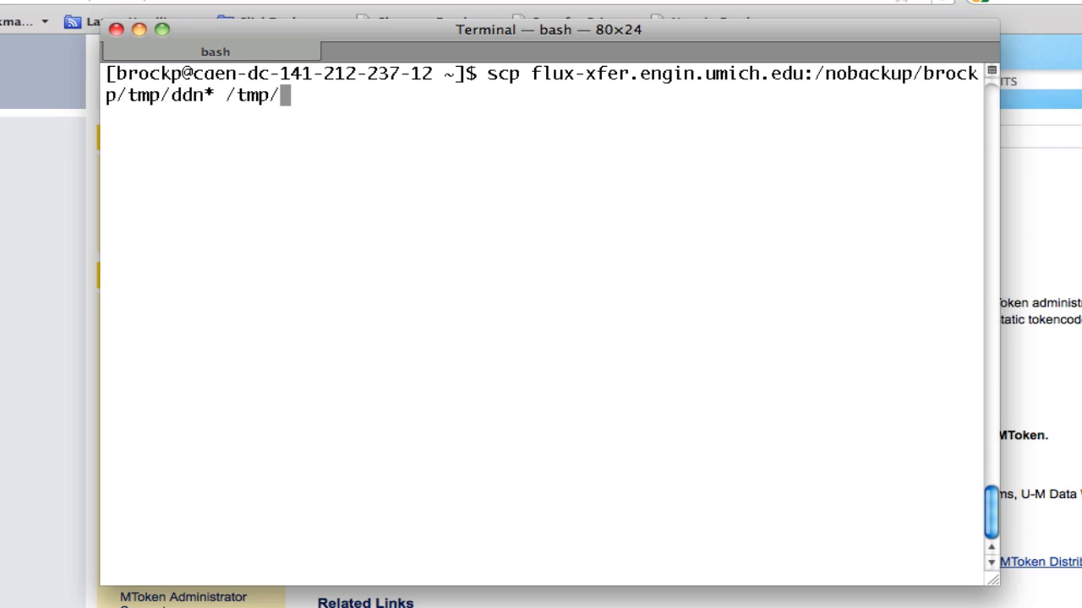
{"action": "key", "text": "Return"}
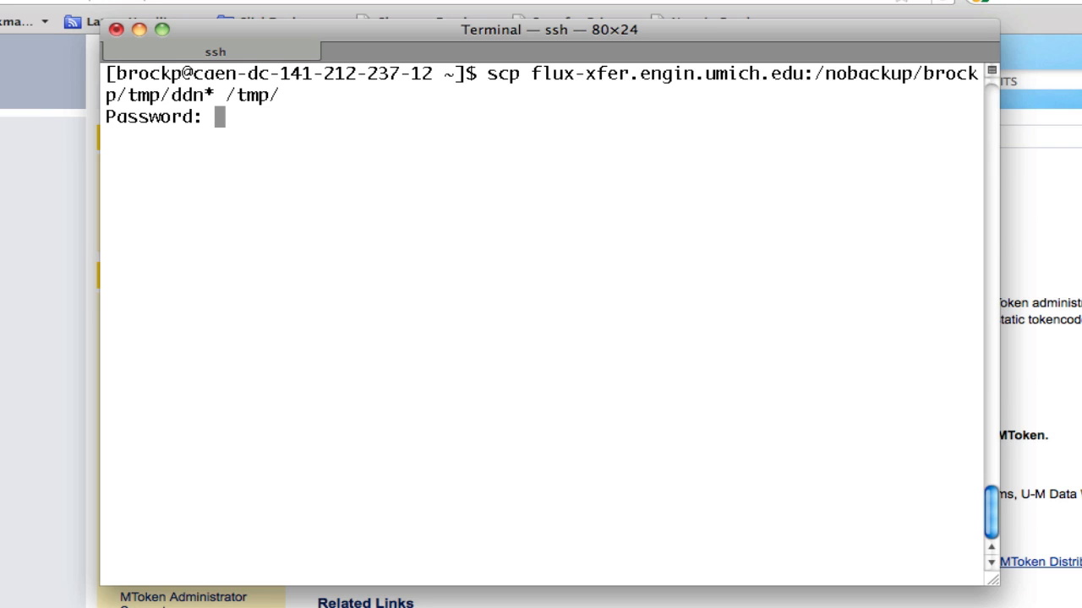
Enter the password at the download's Password: prompt
{"action": "key", "text": "Return"}
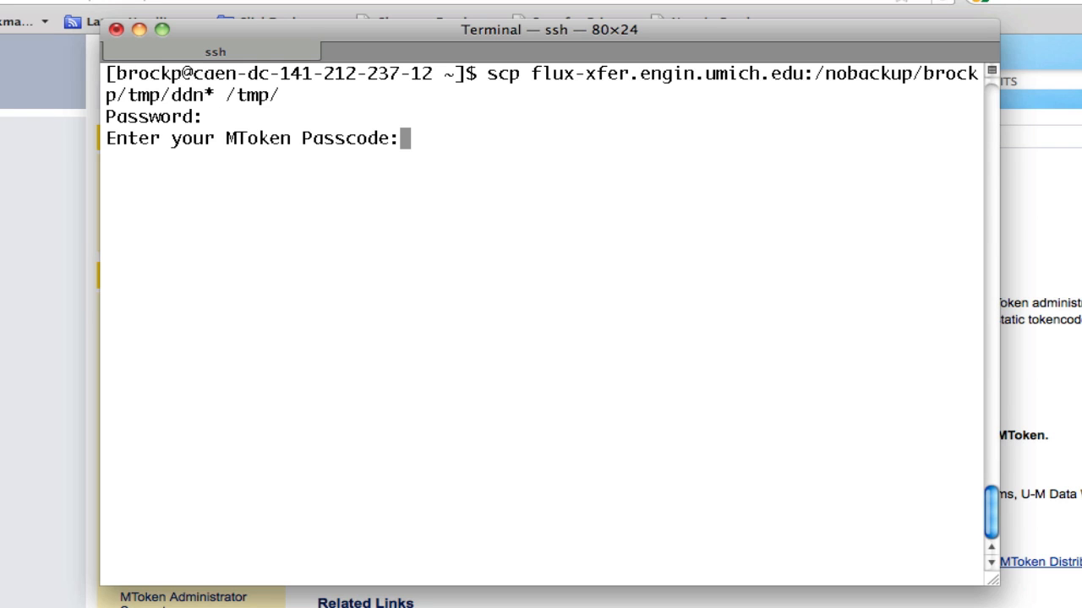